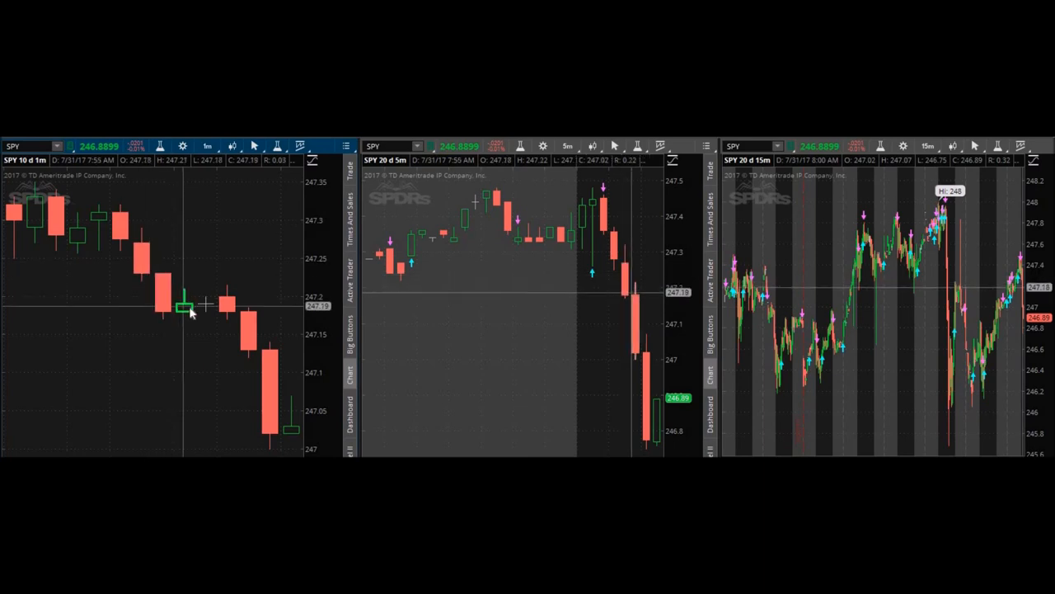
pyautogui.moveTo(272, 371)
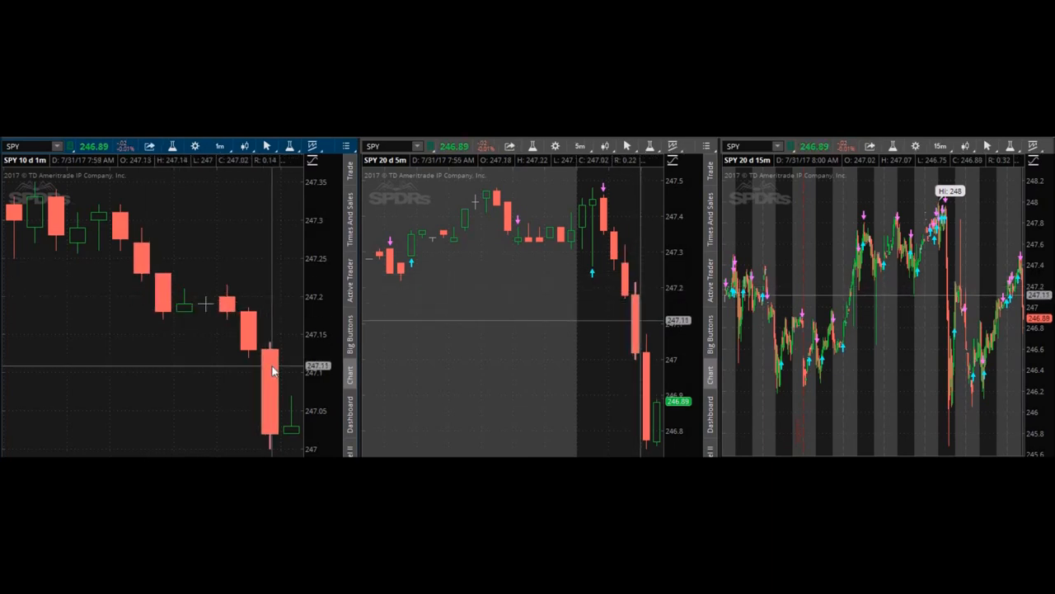